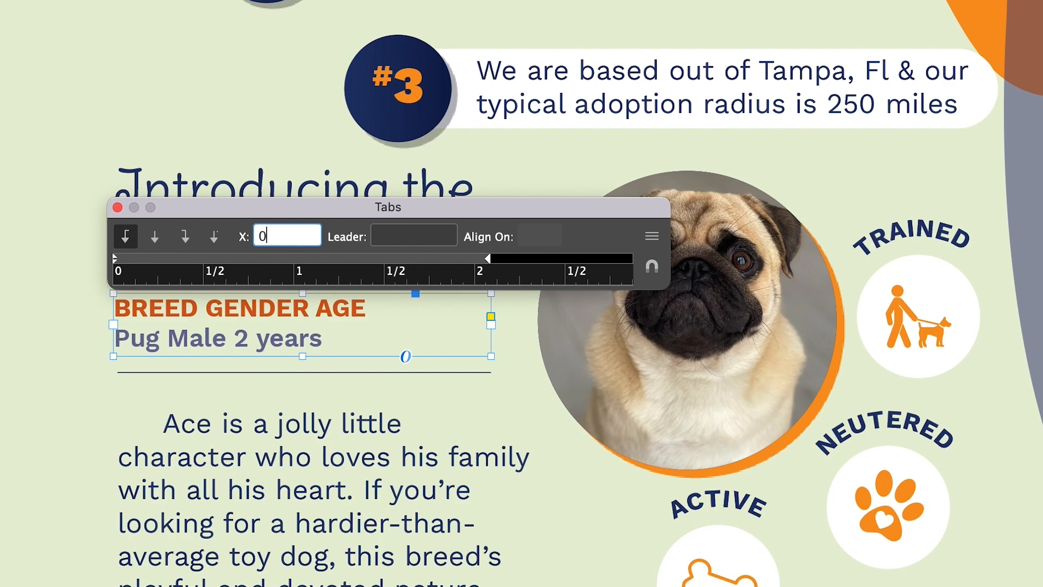
- Browse the Envato Elements homepage and show pet adoption graphic template results
{"action": "type", "text": "0.75"}
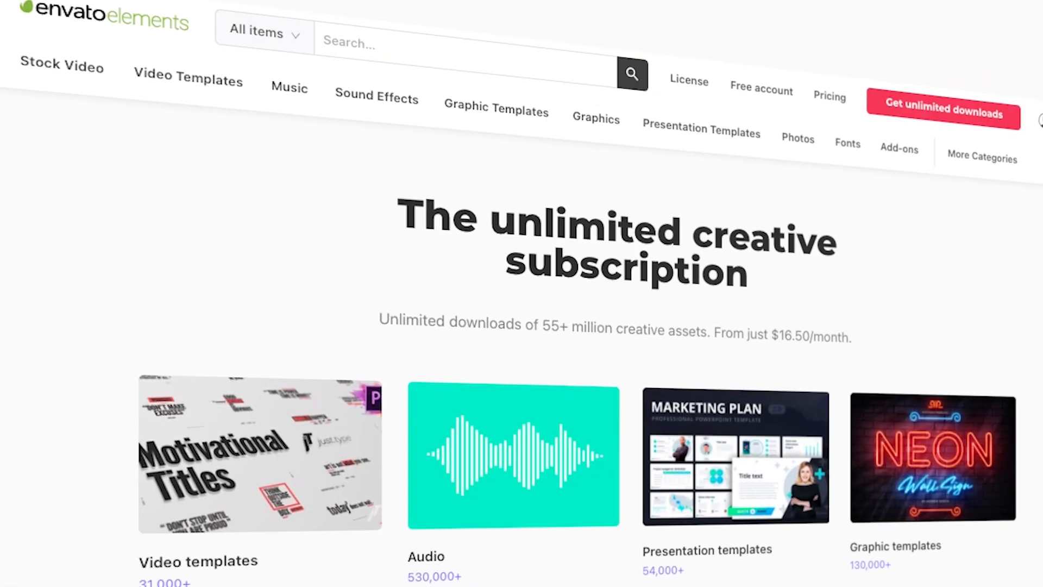
{"action": "scroll", "scroll_direction": "down", "scroll_amount": 3}
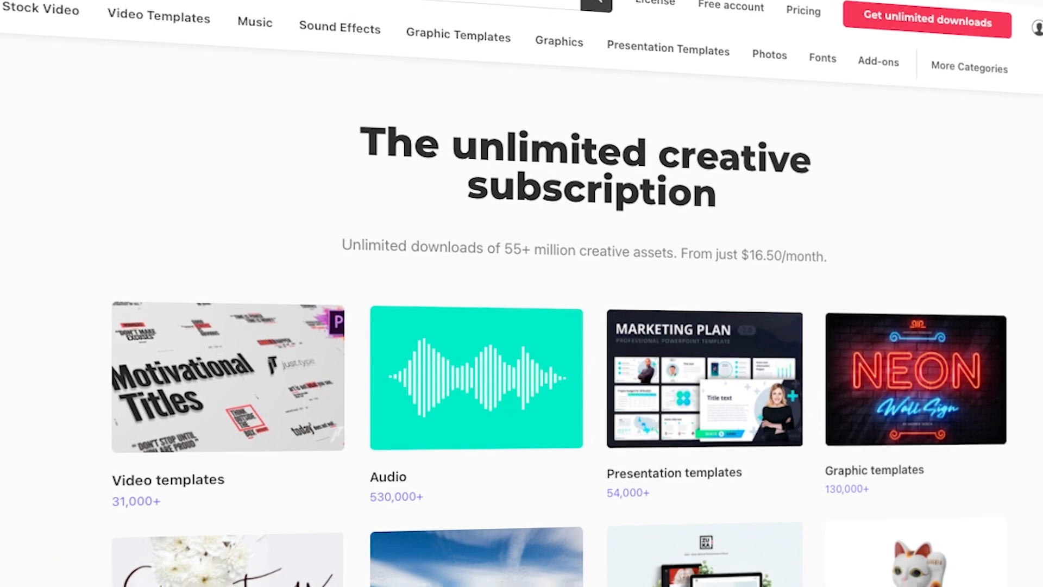
{"action": "scroll", "scroll_direction": "down", "scroll_amount": 3}
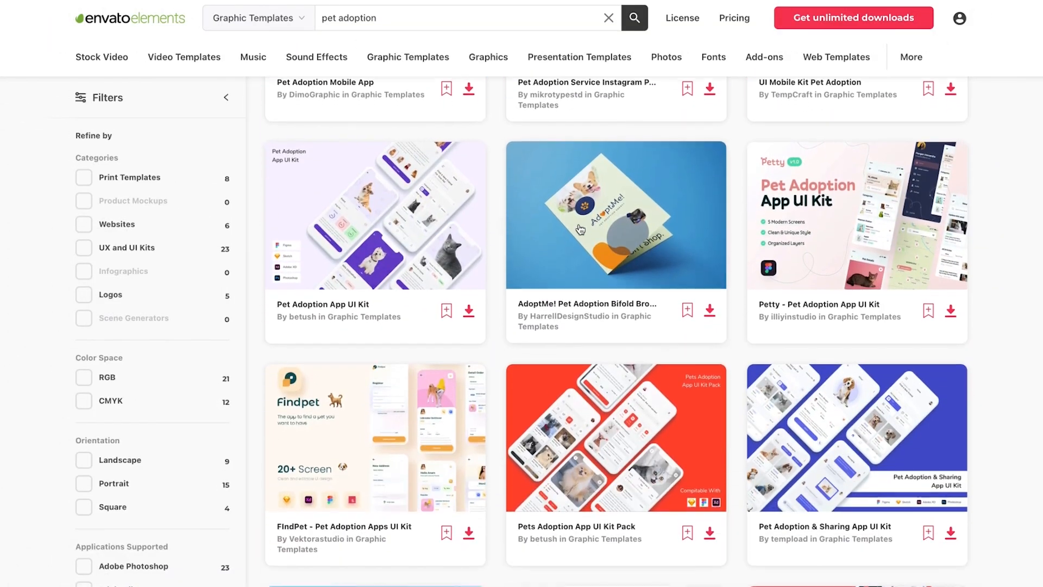
{"action": "left_click", "coordinate": [615, 214]}
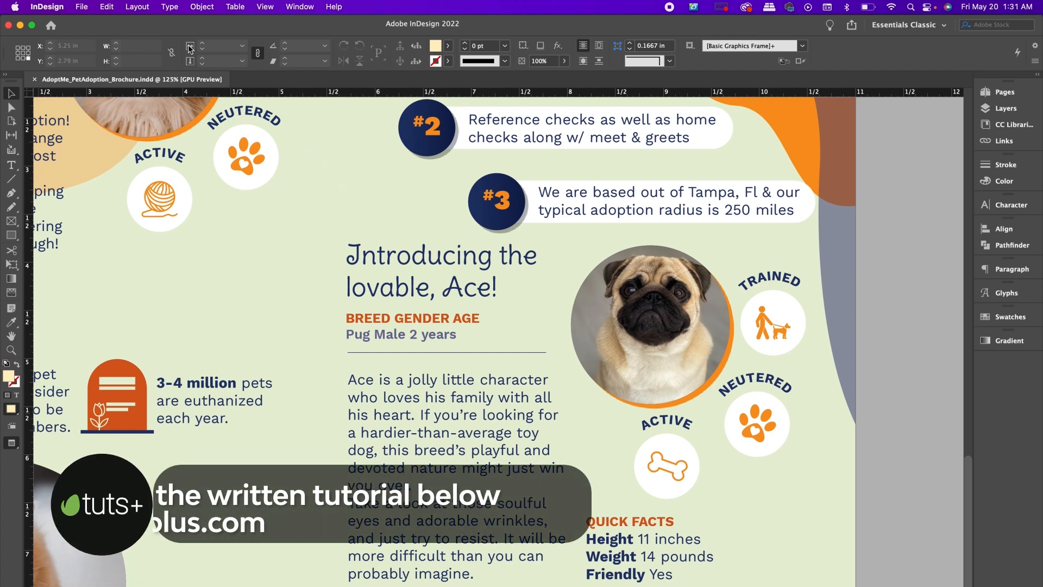
- Show the Tabs panel via Type > Tabs and reveal its clear/repeat tab options menu
{"action": "left_click", "coordinate": [170, 7]}
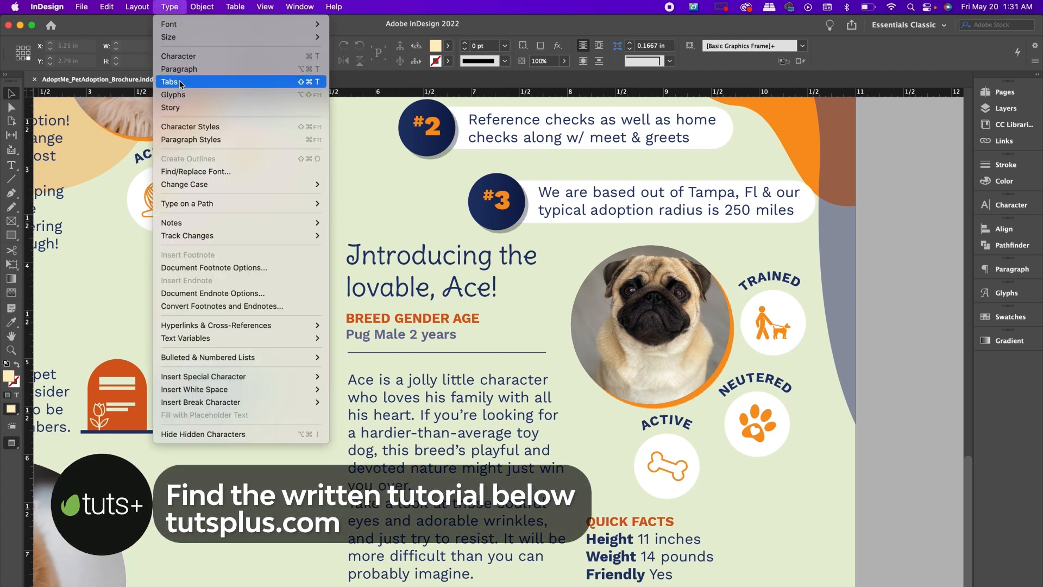
{"action": "left_click", "coordinate": [172, 82]}
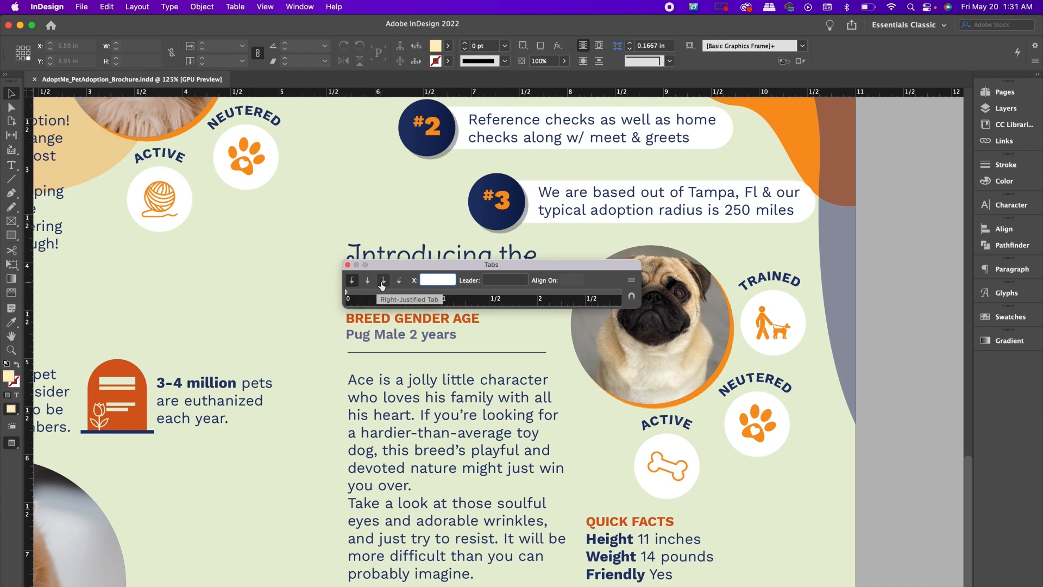
{"action": "mouse_move", "coordinate": [399, 279]}
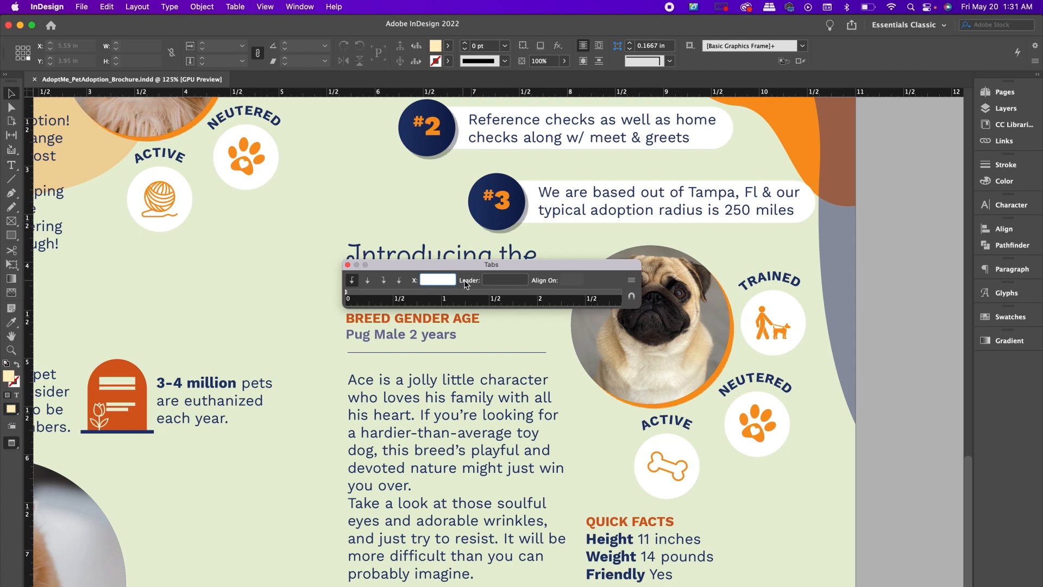
{"action": "mouse_move", "coordinate": [550, 285]}
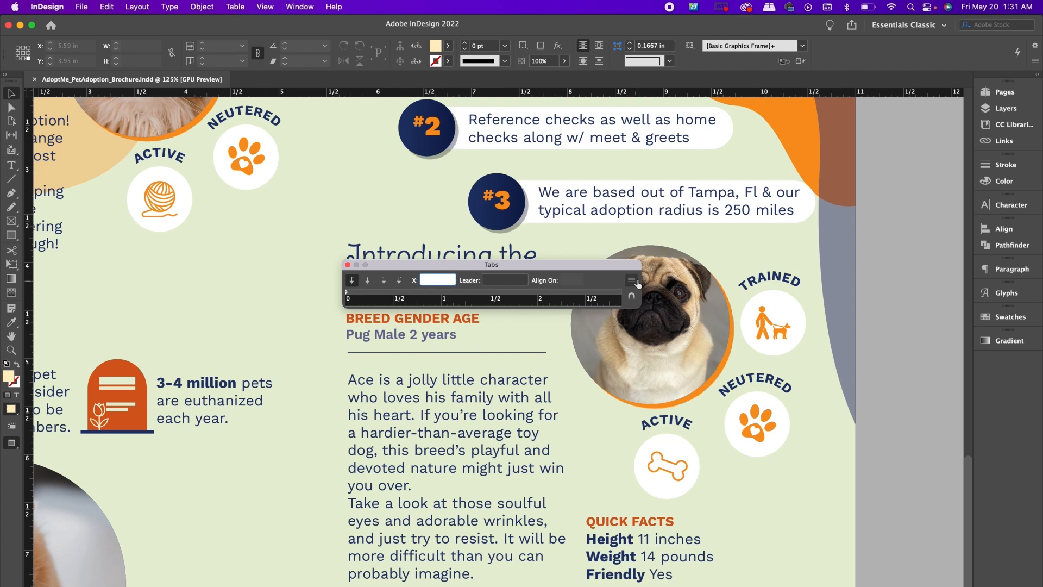
{"action": "left_click", "coordinate": [632, 279]}
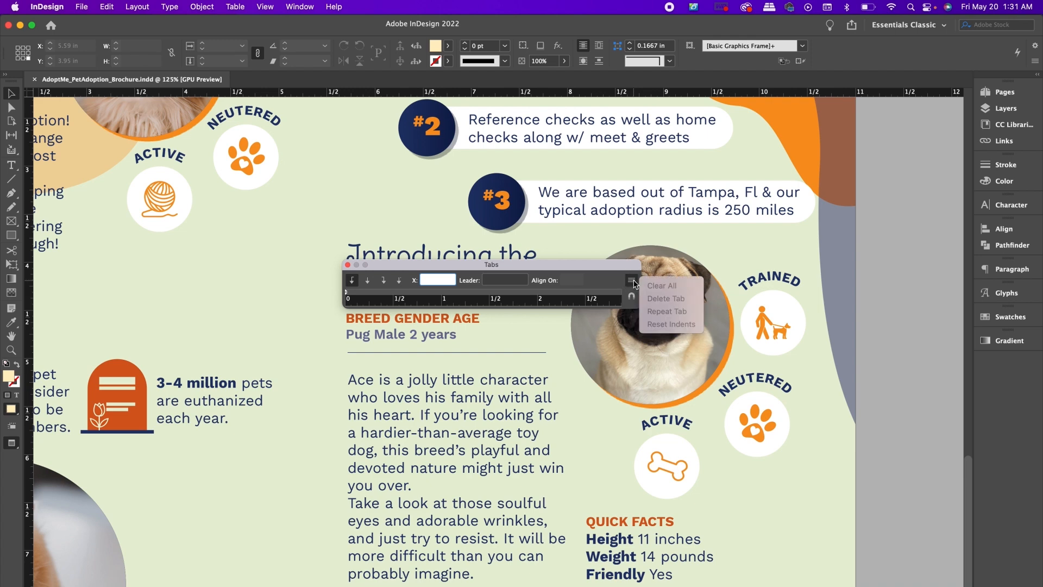
{"action": "mouse_move", "coordinate": [648, 329]}
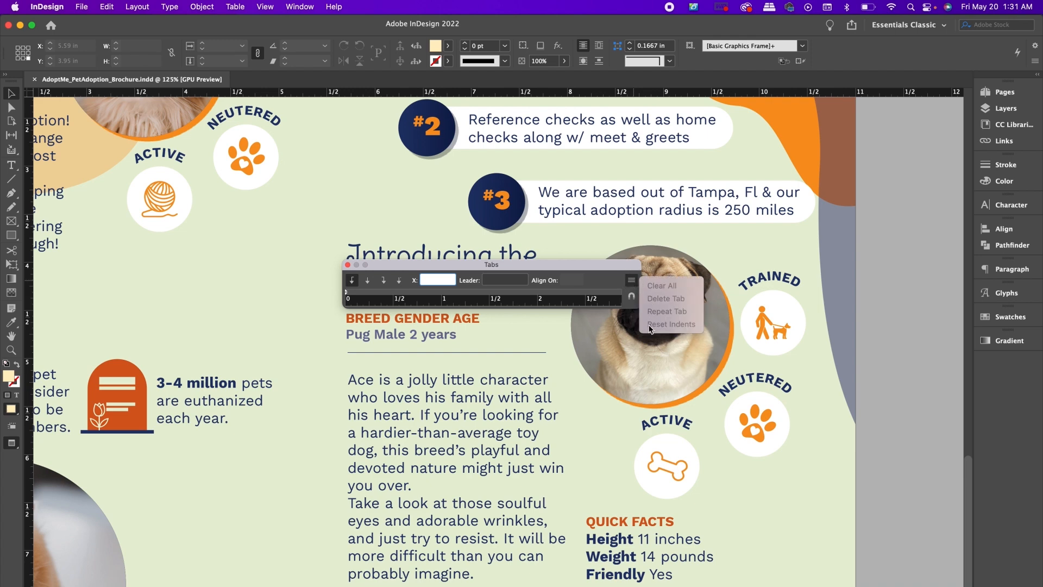
{"action": "mouse_move", "coordinate": [645, 338]}
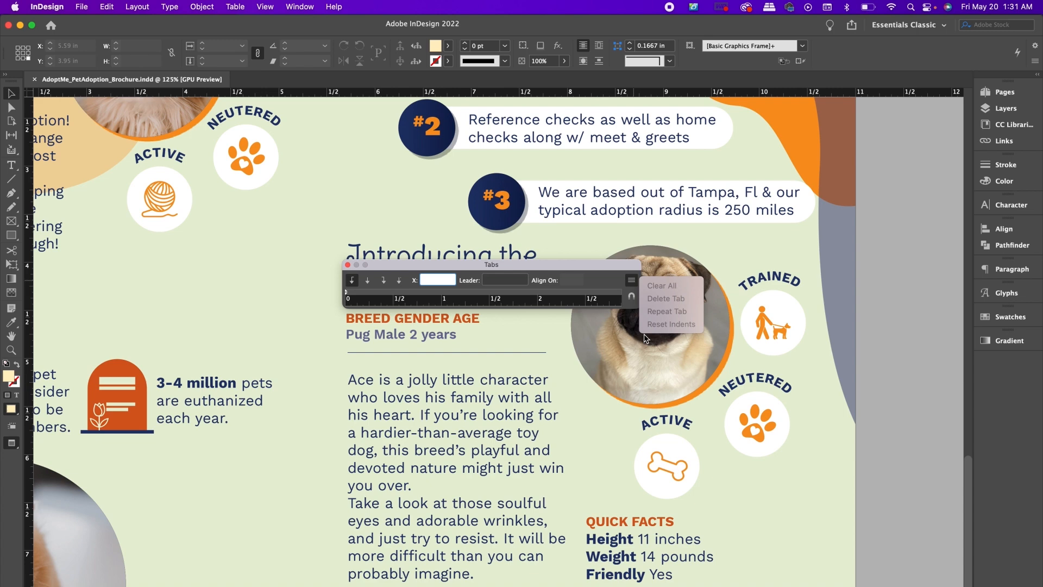
{"action": "mouse_move", "coordinate": [640, 326]}
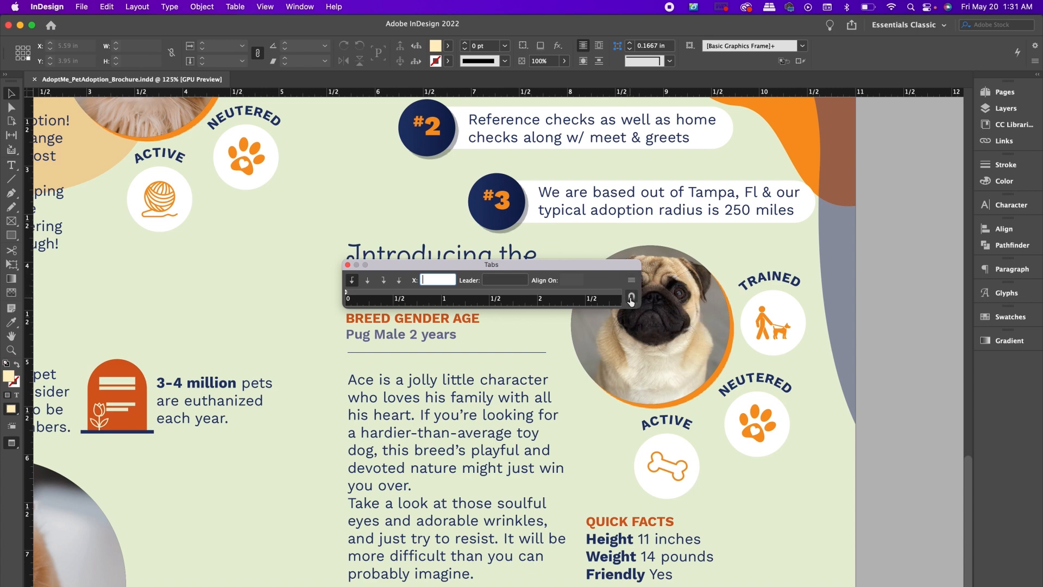
{"action": "mouse_move", "coordinate": [630, 298]}
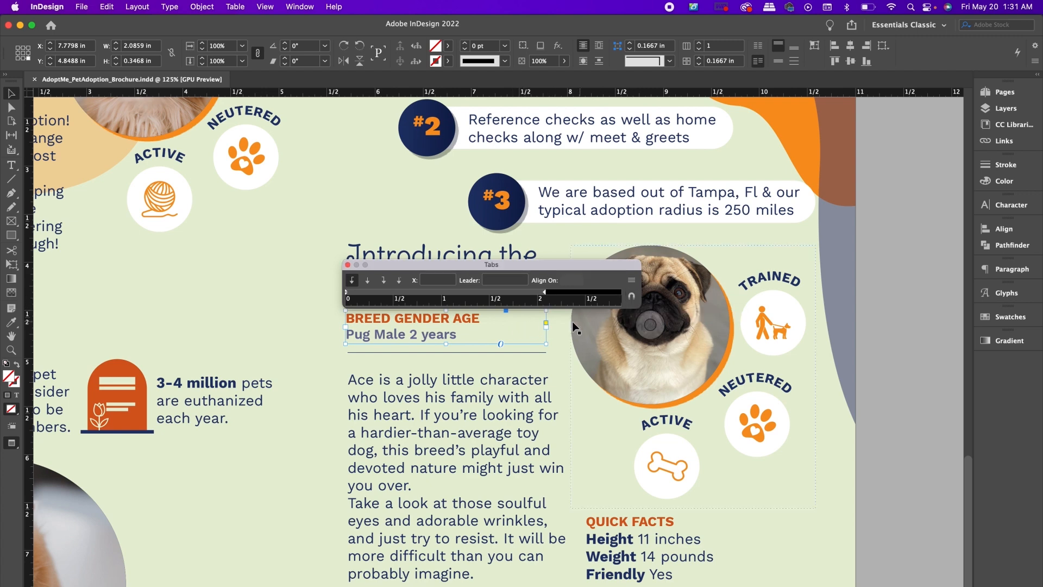
{"action": "mouse_move", "coordinate": [564, 327]}
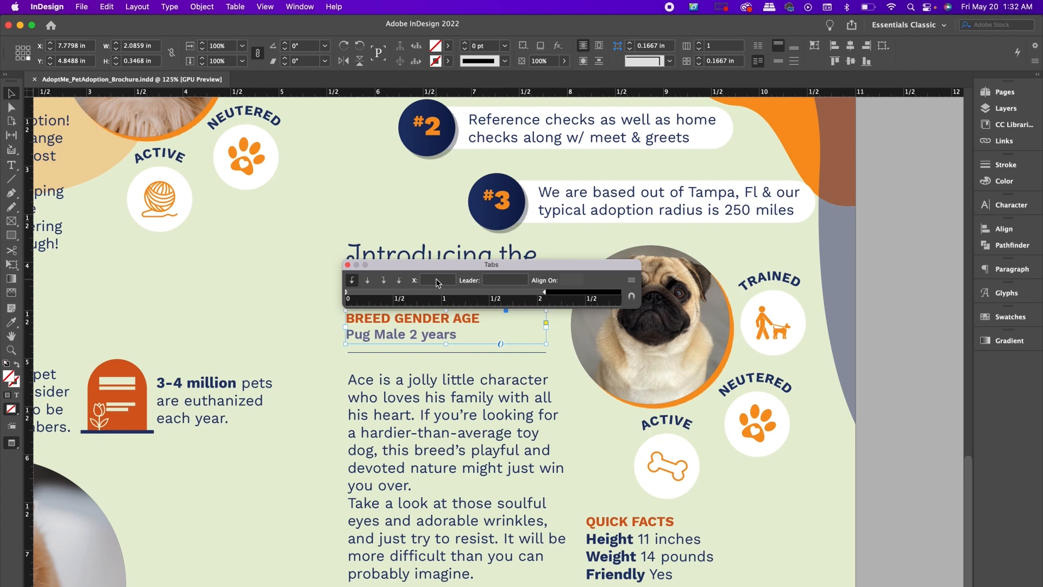
{"action": "mouse_move", "coordinate": [437, 286]}
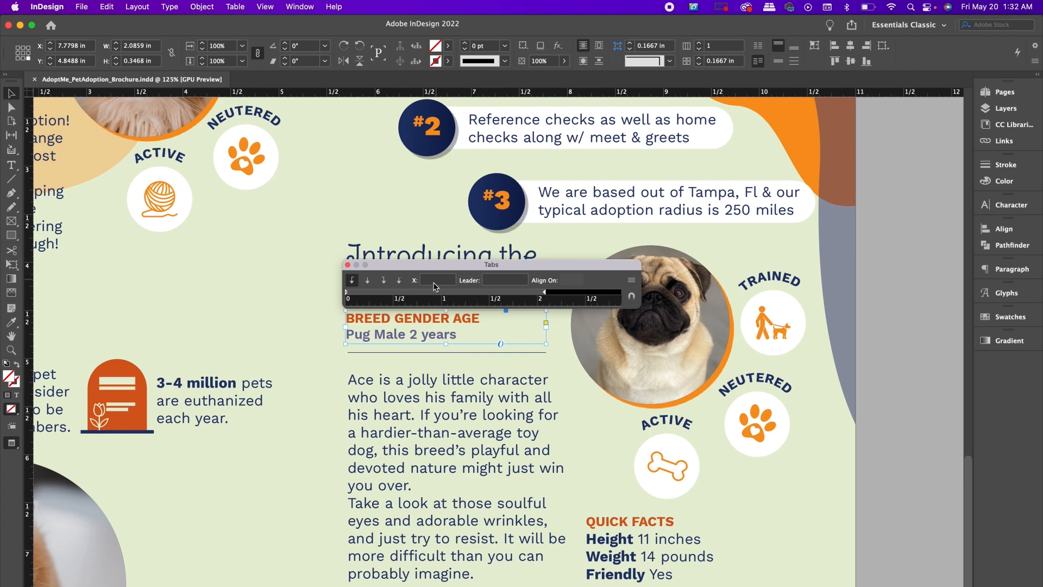
{"action": "mouse_move", "coordinate": [416, 296]}
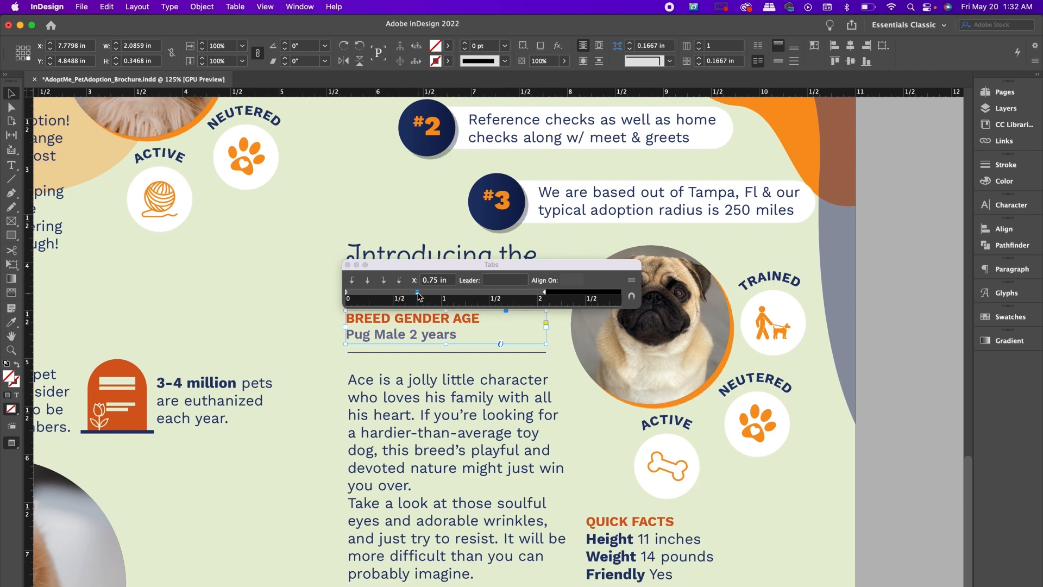
{"action": "mouse_move", "coordinate": [468, 295]}
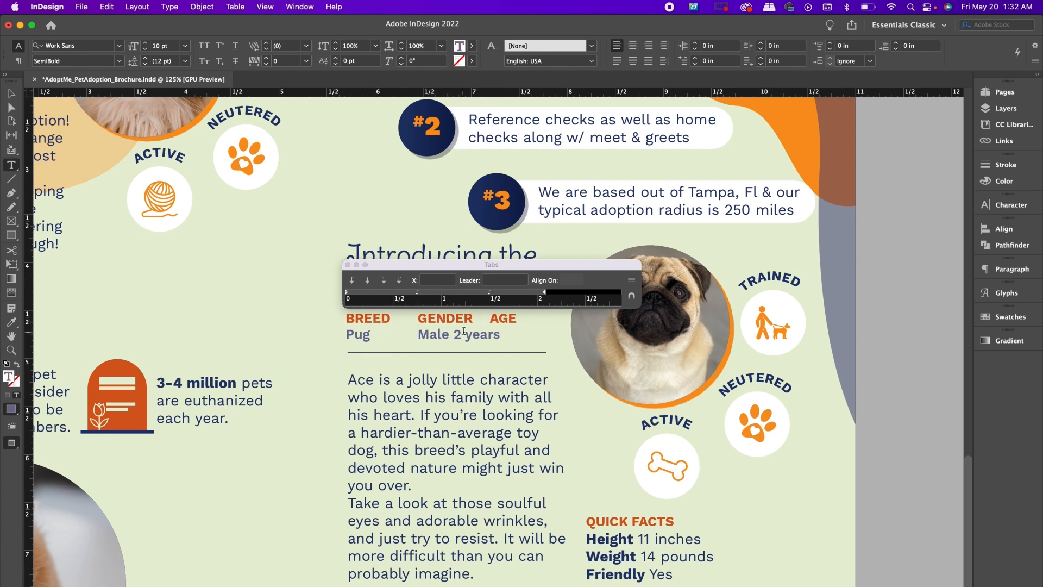
- Select the Ace description paragraphs beneath the tab-aligned Breed, Gender and Age columns
{"action": "left_click", "coordinate": [456, 334]}
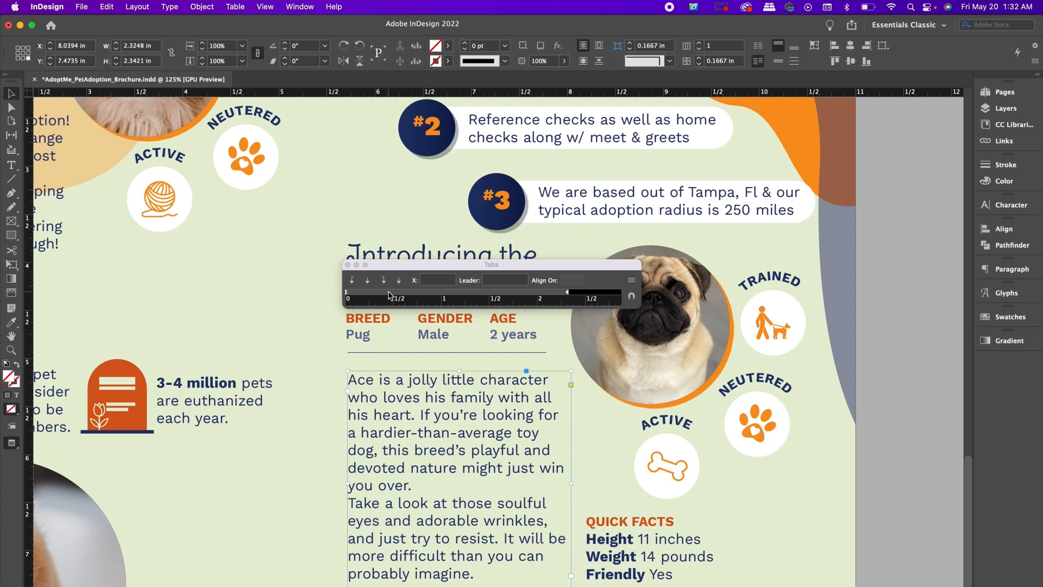
{"action": "mouse_move", "coordinate": [370, 296]}
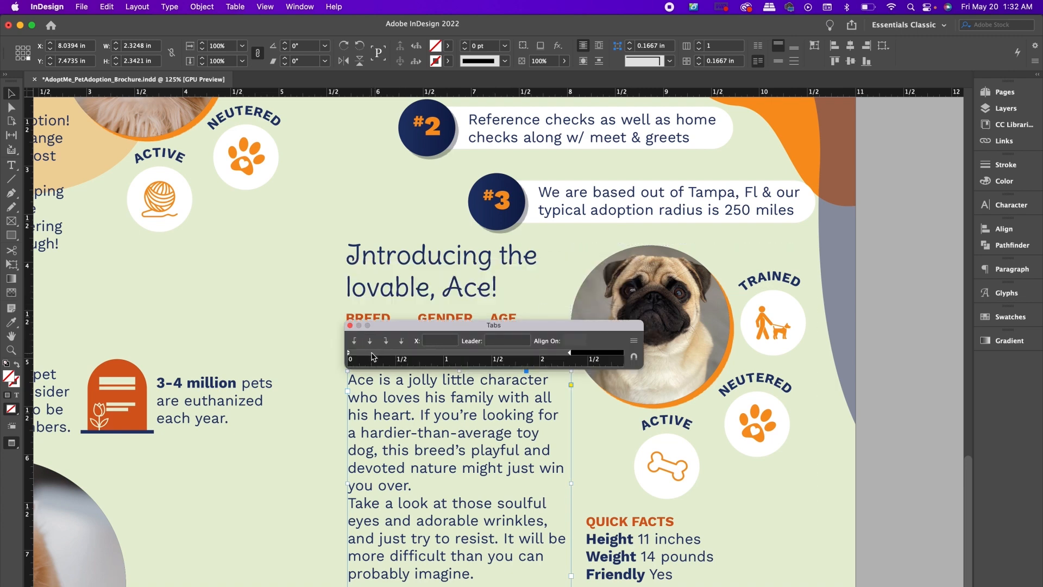
- Indent the first lines of both Ace paragraphs, then select the Quick Facts text frame
{"action": "left_click", "coordinate": [372, 352]}
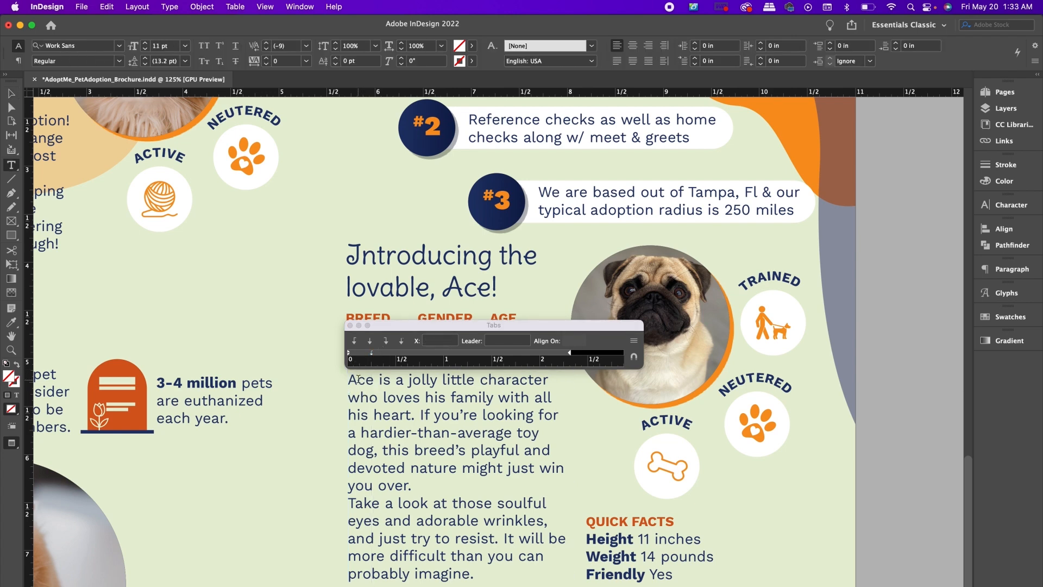
{"action": "left_click", "coordinate": [351, 380]}
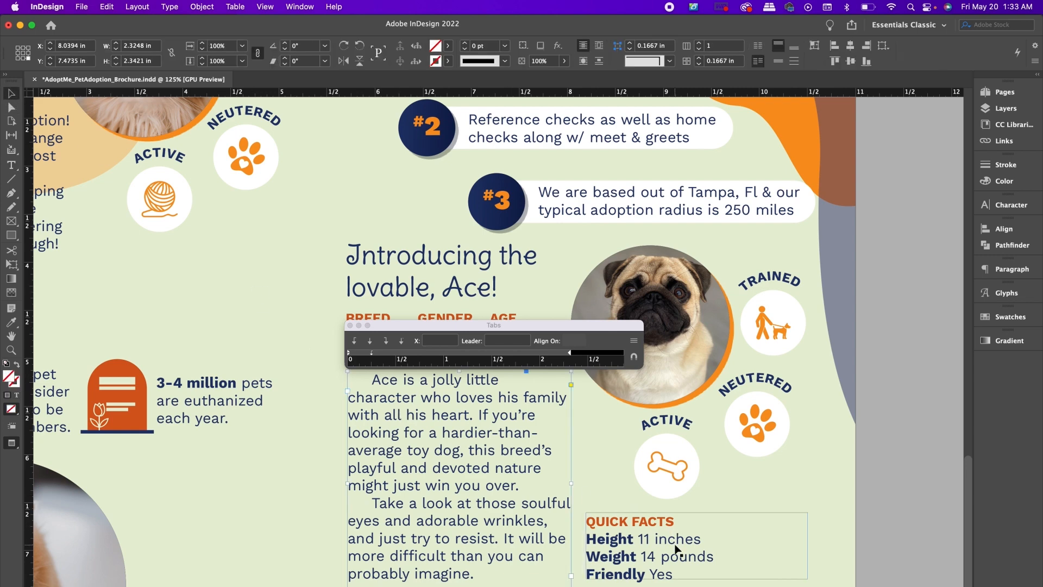
{"action": "left_click", "coordinate": [696, 544]}
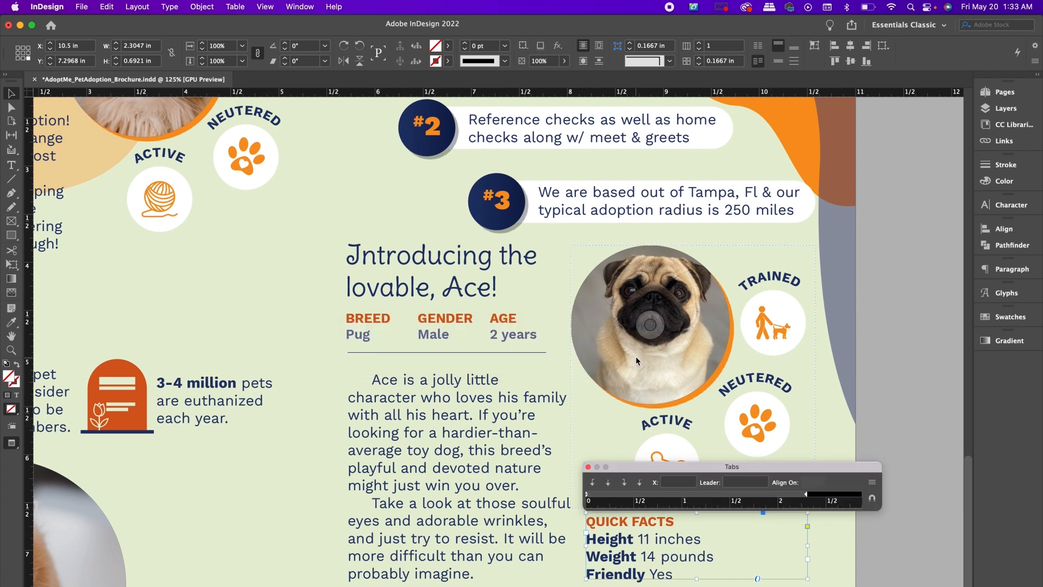
{"action": "mouse_move", "coordinate": [713, 552]}
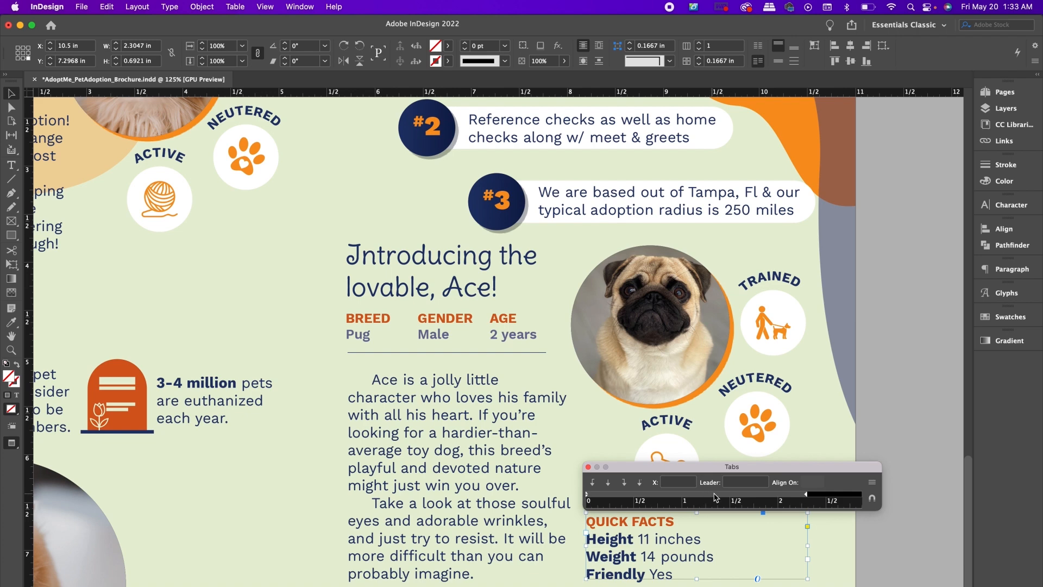
- Place a tab stop at 1.5 in on the ruler for the Quick Facts lines
{"action": "left_click", "coordinate": [730, 494]}
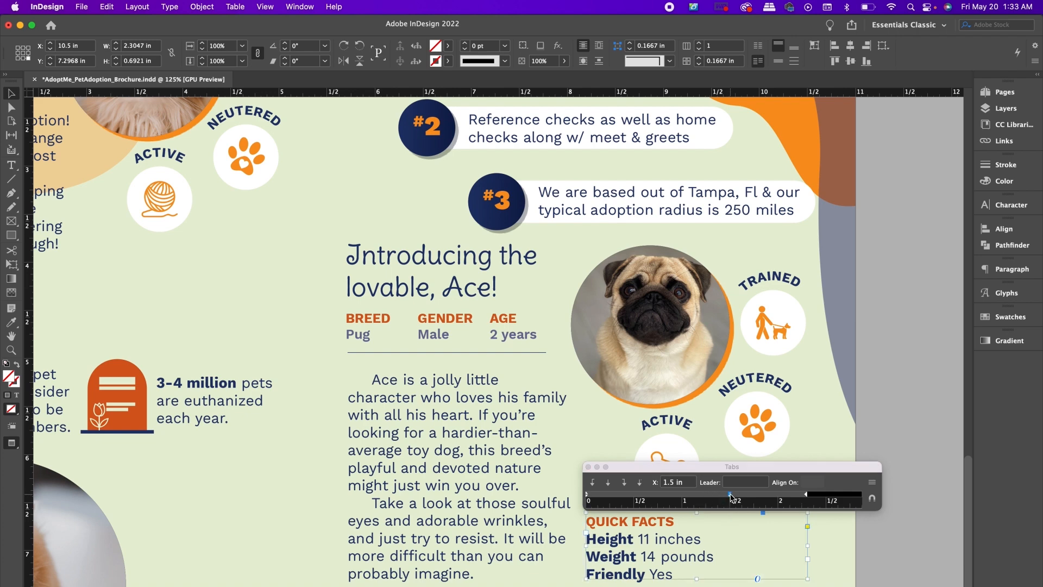
{"action": "mouse_move", "coordinate": [705, 520]}
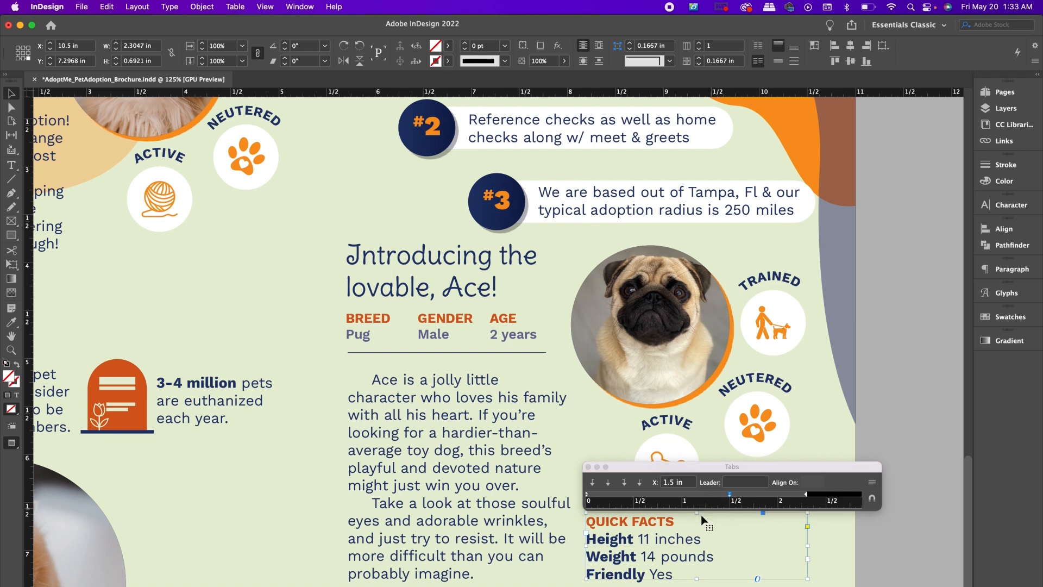
{"action": "left_click", "coordinate": [745, 482]}
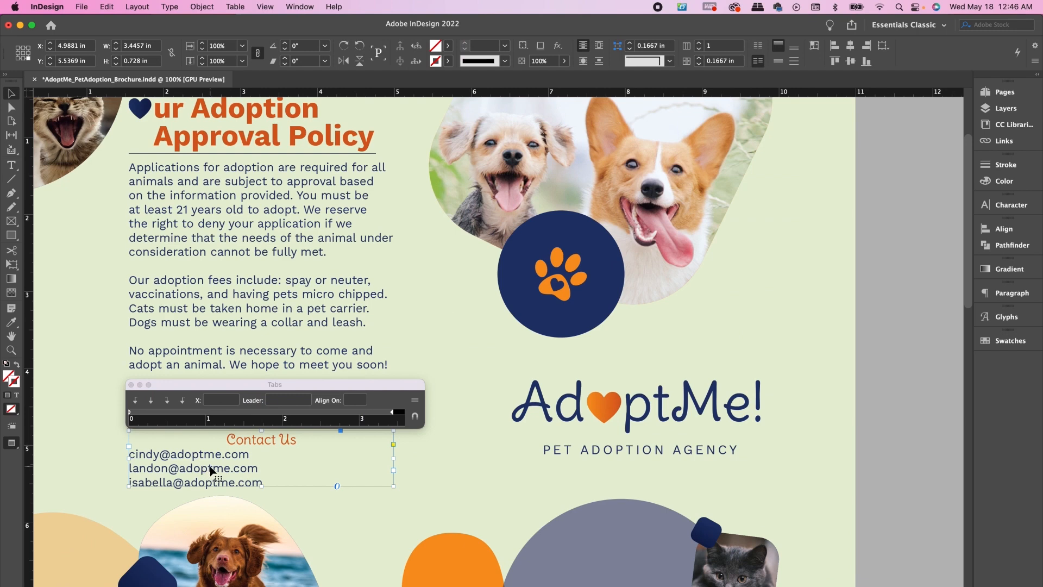
{"action": "mouse_move", "coordinate": [170, 467]}
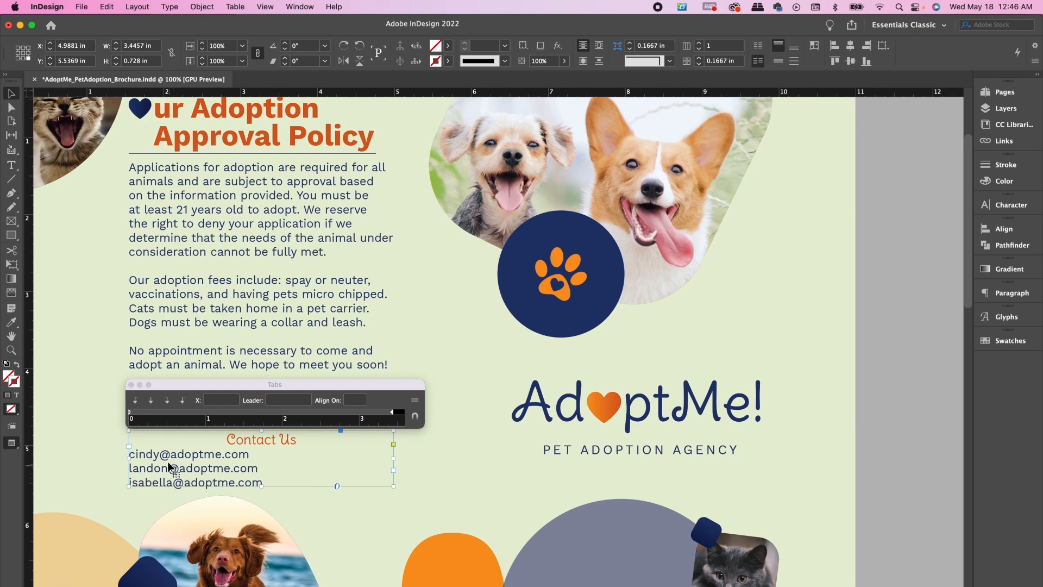
{"action": "mouse_move", "coordinate": [181, 400]}
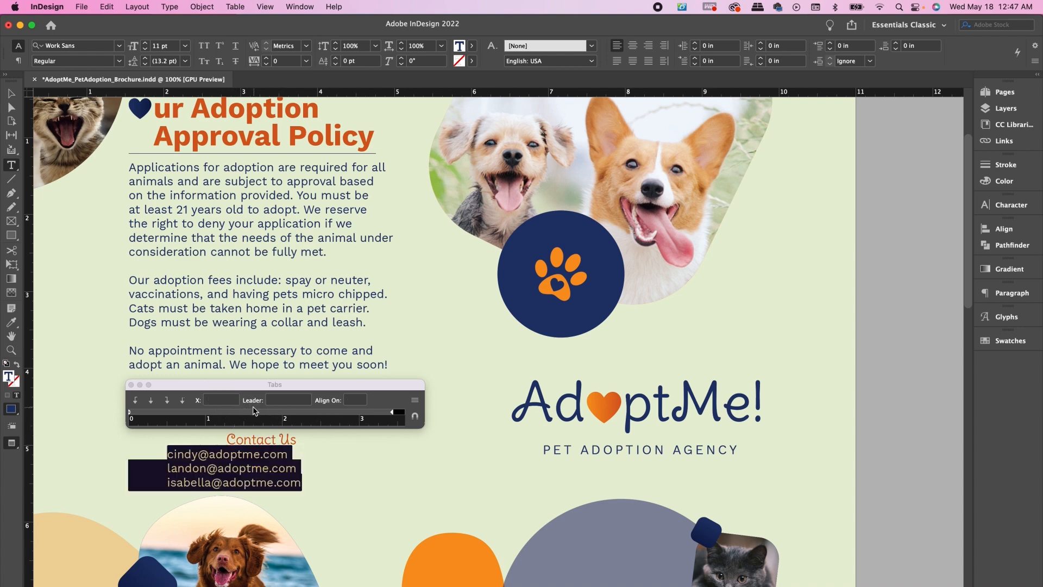
{"action": "mouse_move", "coordinate": [268, 417]}
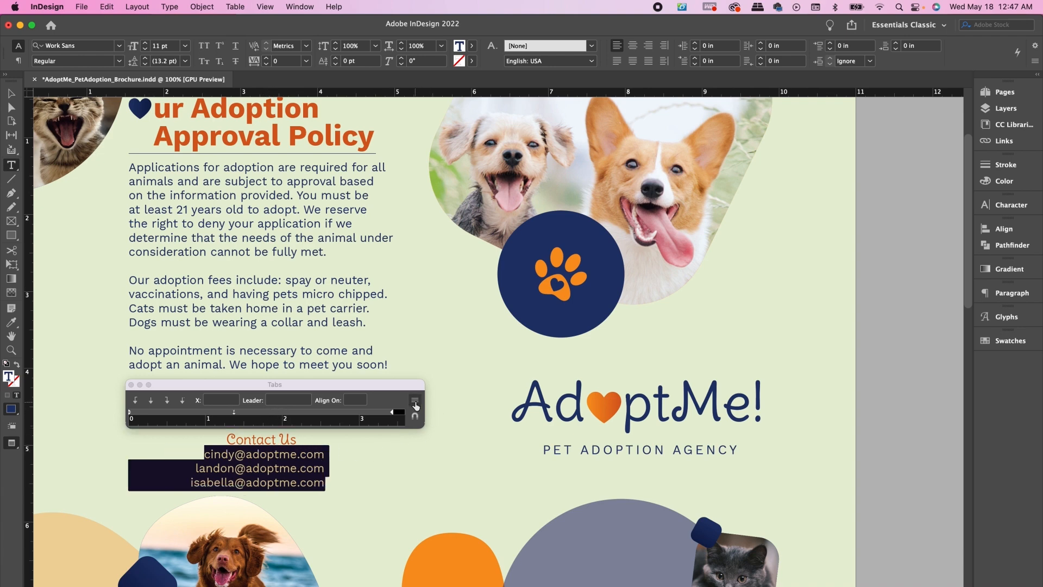
{"action": "left_click", "coordinate": [415, 401]}
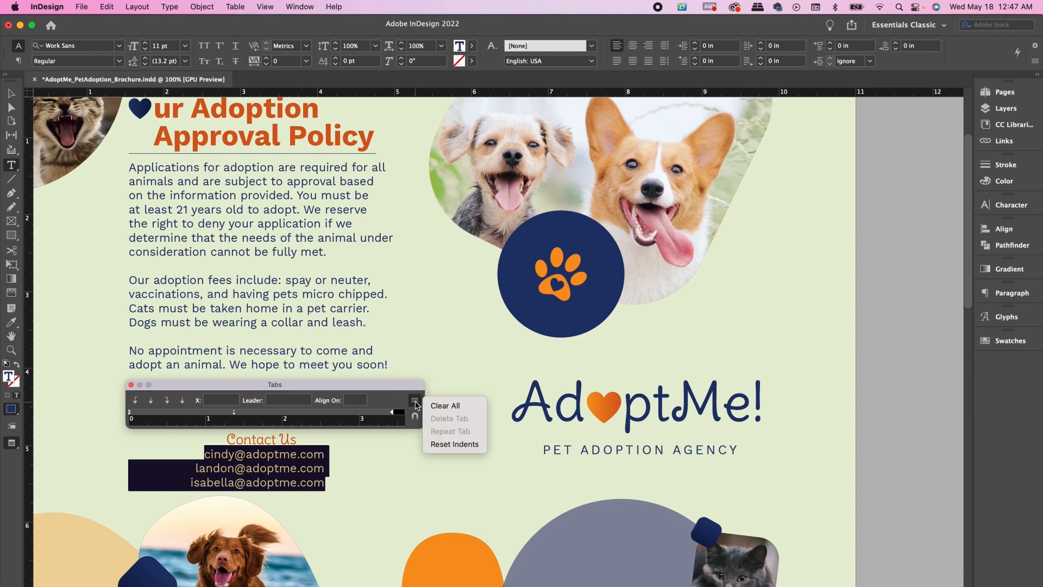
{"action": "mouse_move", "coordinate": [437, 407]}
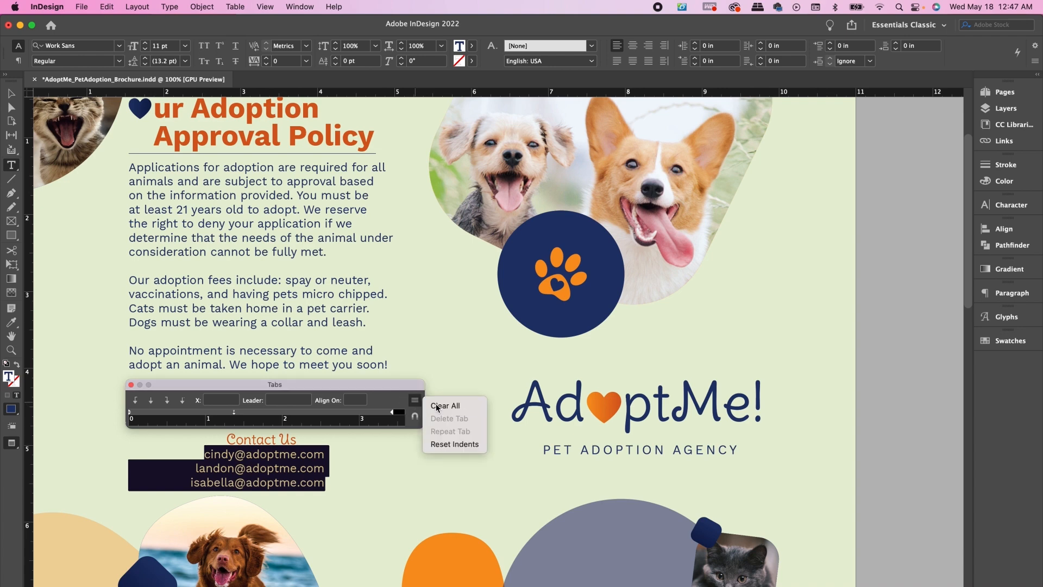
{"action": "left_click", "coordinate": [444, 405]}
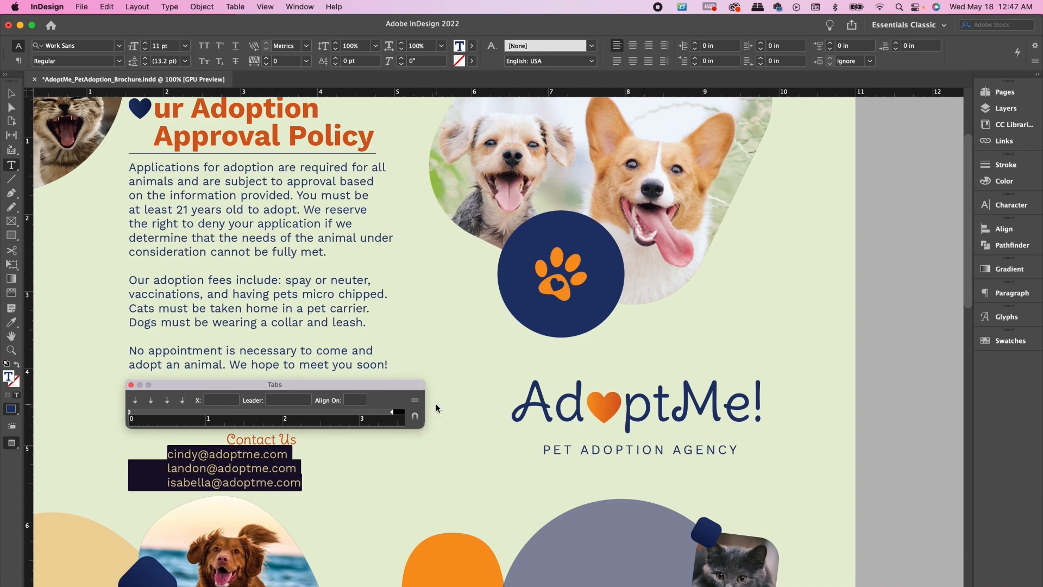